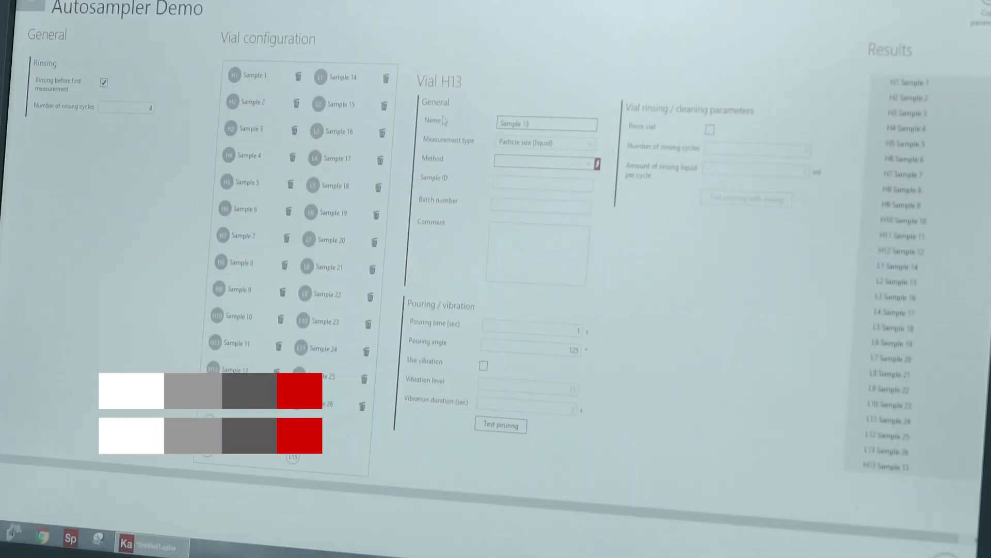
# Step: Assign the PSA Liquid method to vial H13 (Sample 13)
pyautogui.click(545, 163)
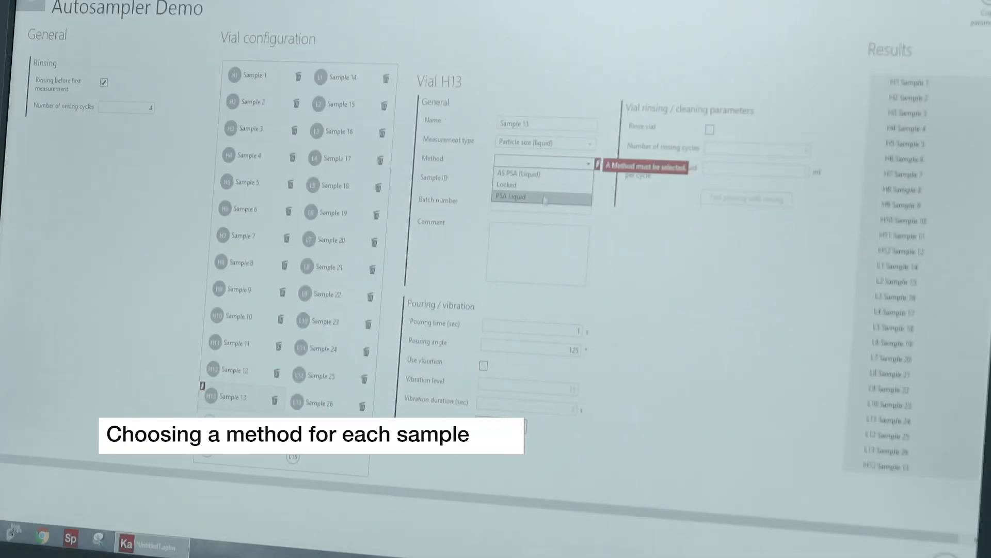
pyautogui.click(511, 196)
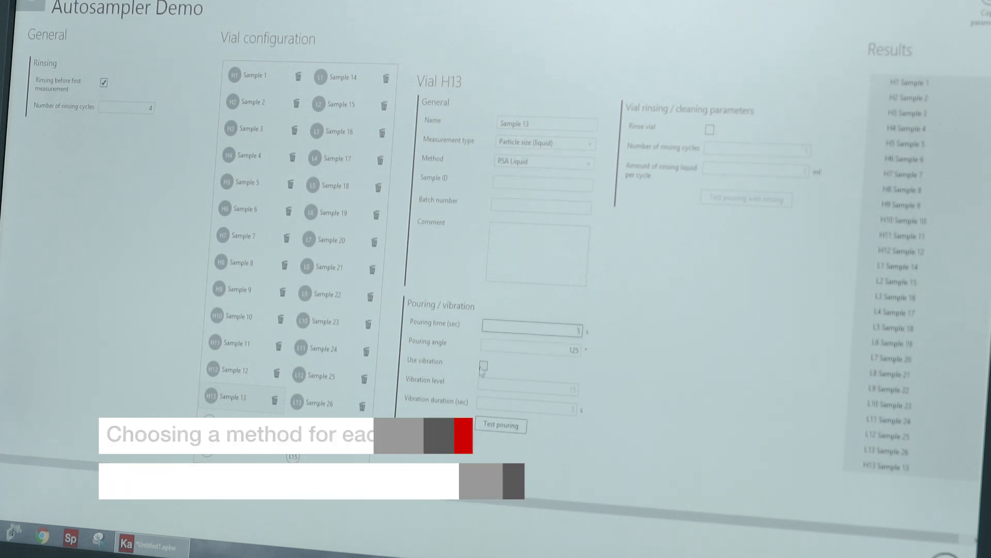
pyautogui.click(483, 365)
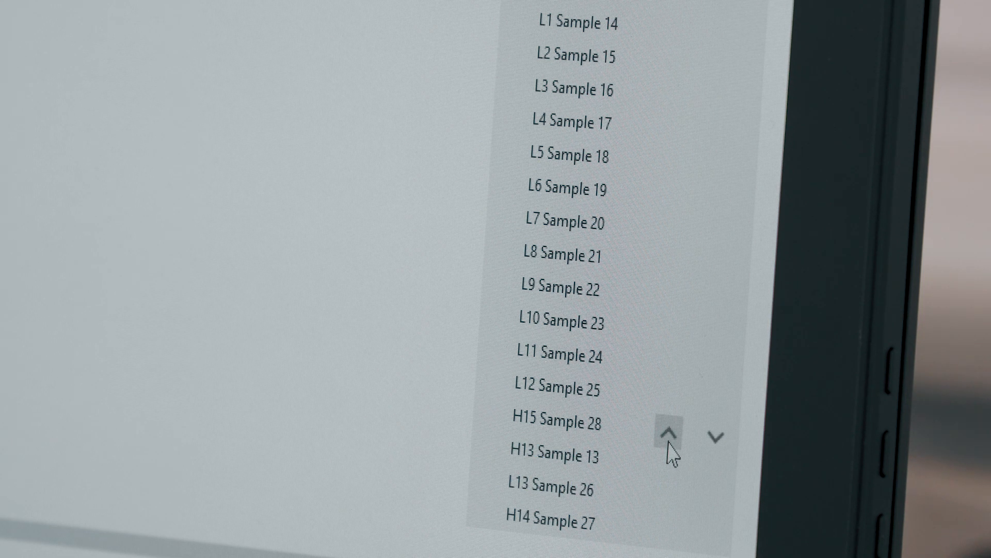
# Step: Move H15 Sample 28 one place earlier, ahead of L12 Sample 25
pyautogui.click(672, 435)
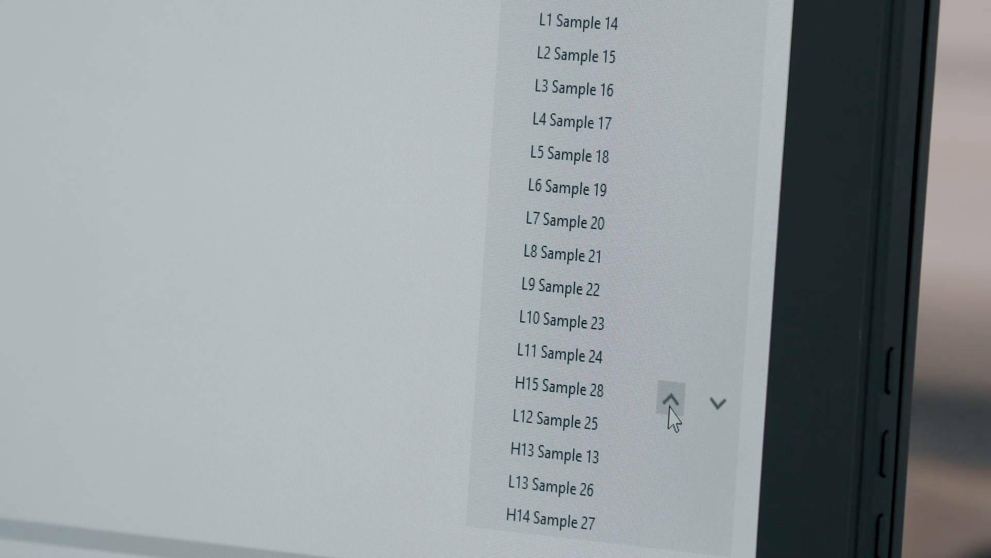